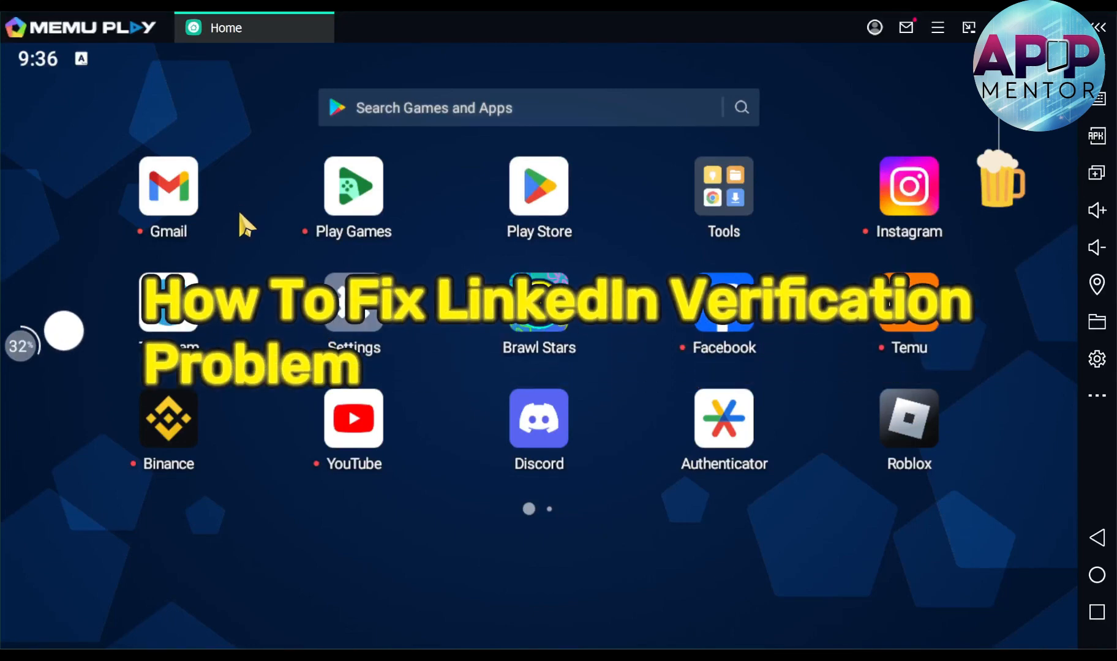
{"action": "mouse_move", "coordinate": [185, 200]}
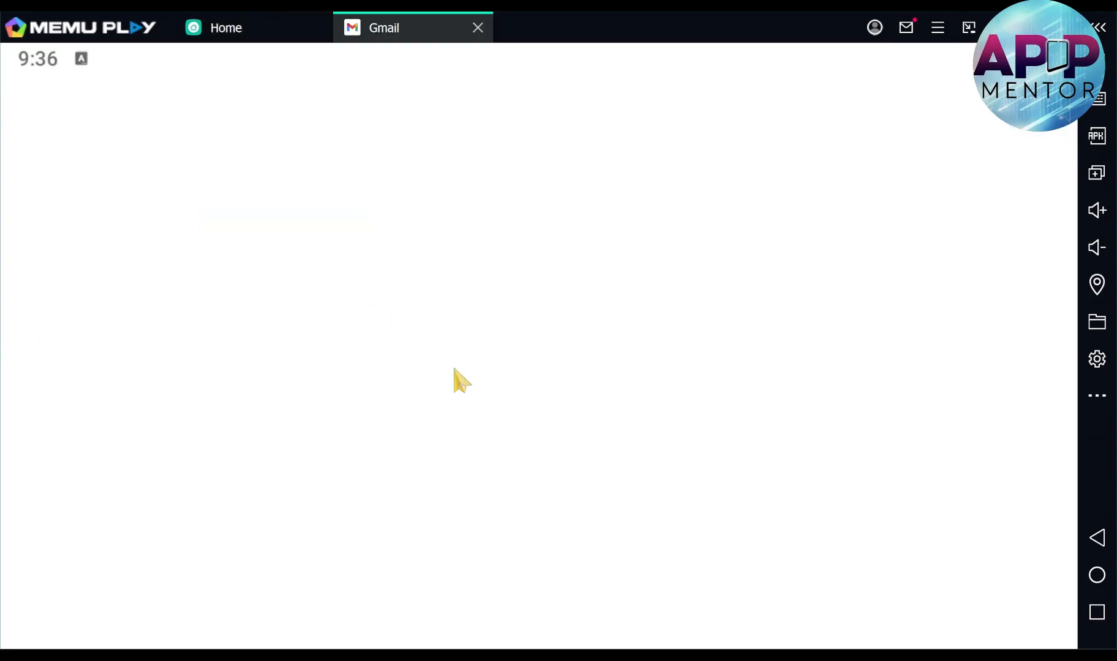
{"action": "mouse_move", "coordinate": [452, 567]}
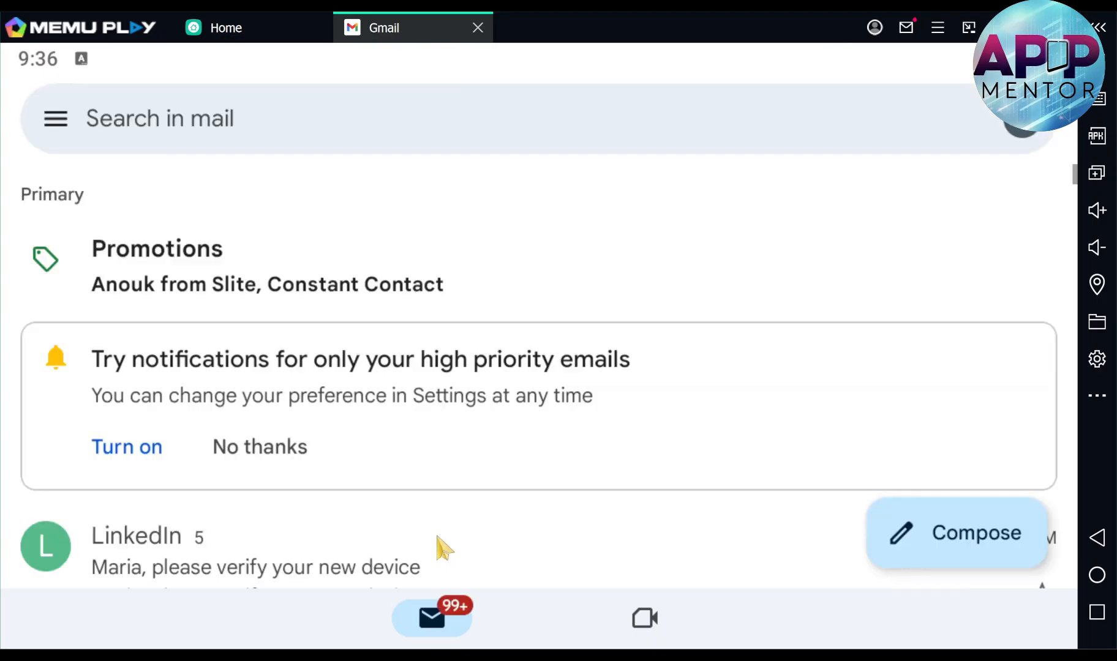
Scroll the inbox to the LinkedIn PIN email and show the folder list with Spam and Trash.
{"action": "scroll", "scroll_direction": "down", "scroll_amount": 3}
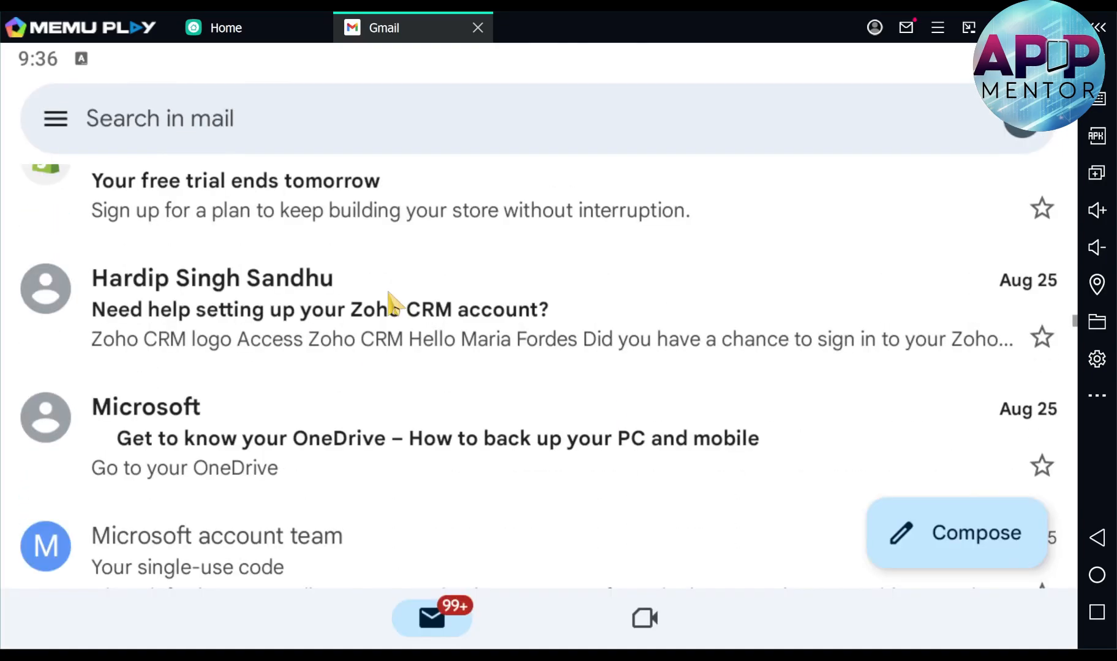
{"action": "scroll", "scroll_direction": "down", "scroll_amount": 3}
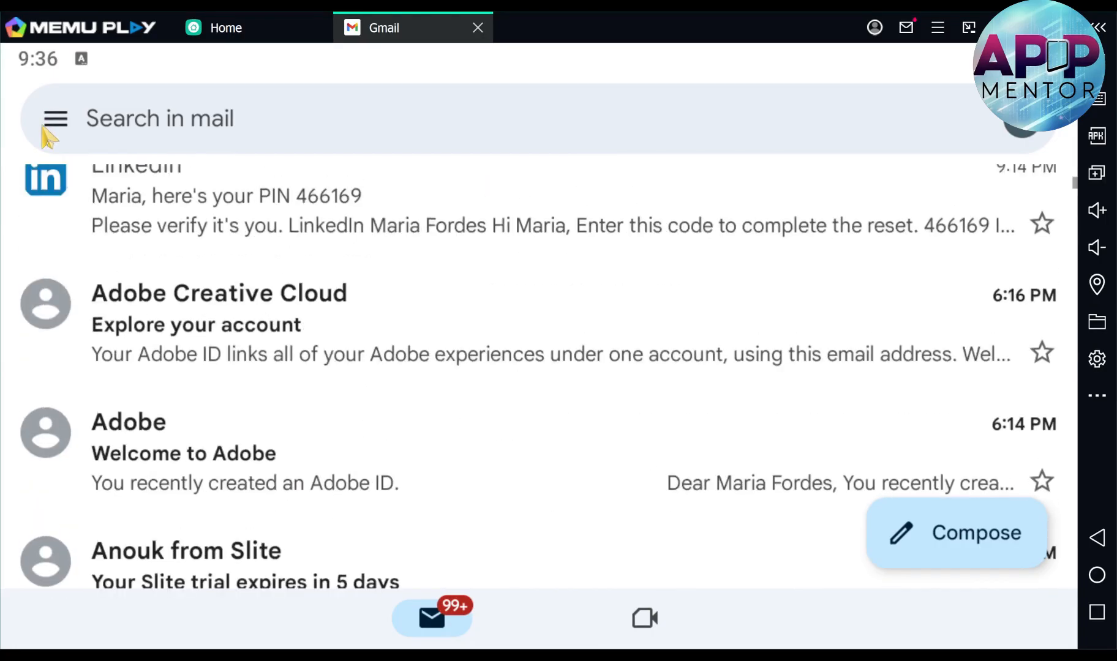
{"action": "left_click", "coordinate": [55, 119]}
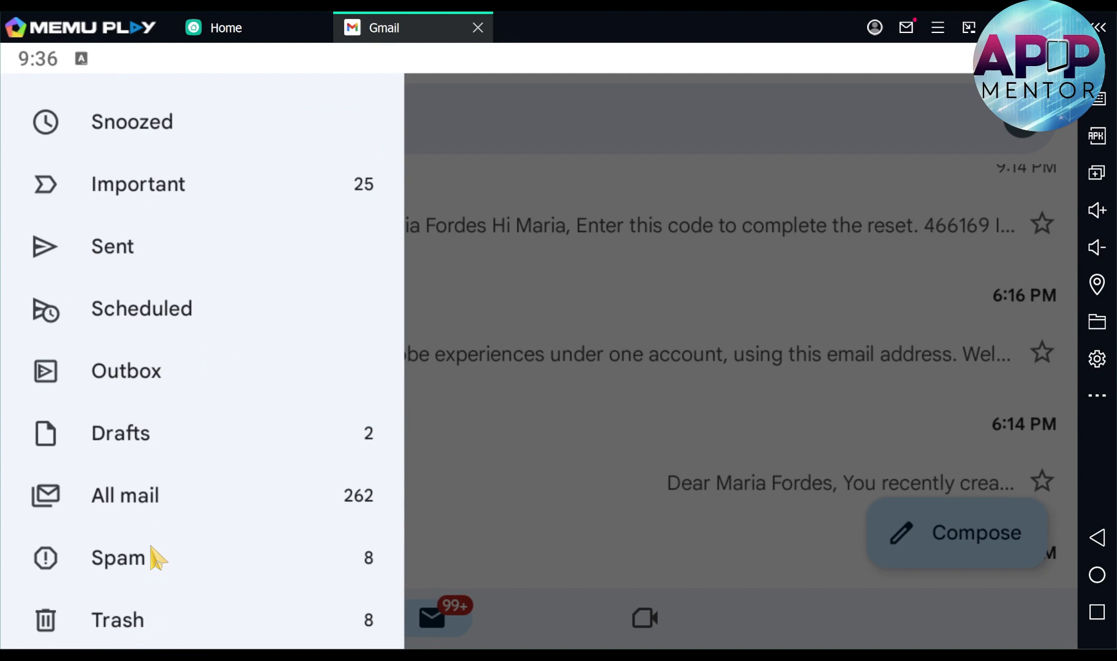
Dismiss the folder drawer back to the inbox, then back out of Gmail to the home screen.
{"action": "left_click", "coordinate": [118, 558]}
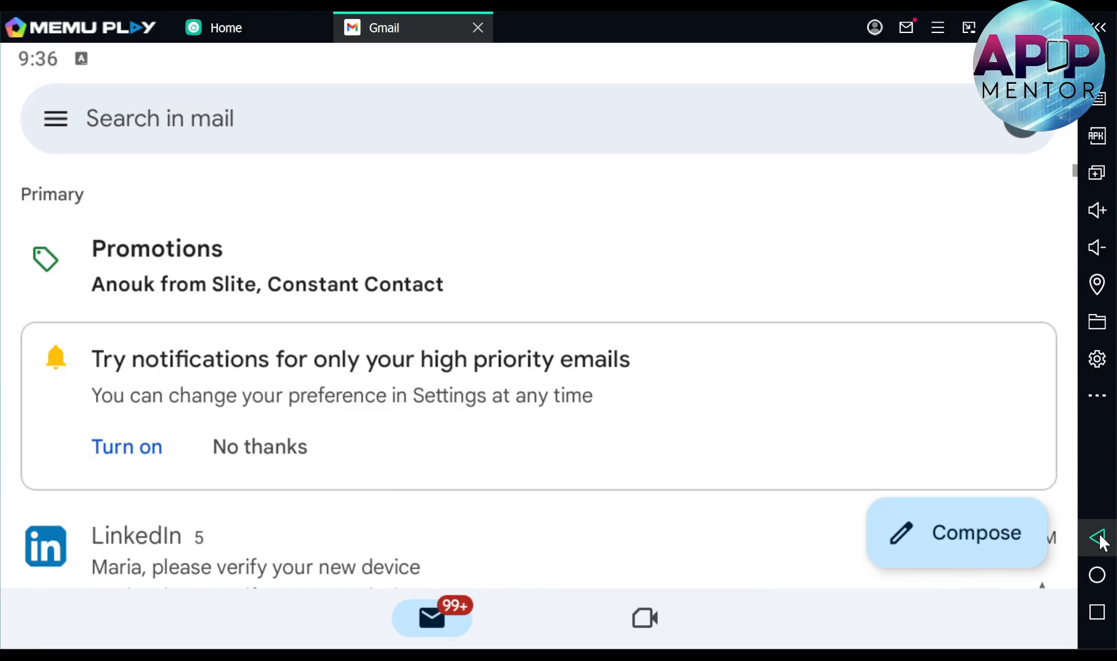
{"action": "left_click", "coordinate": [252, 27]}
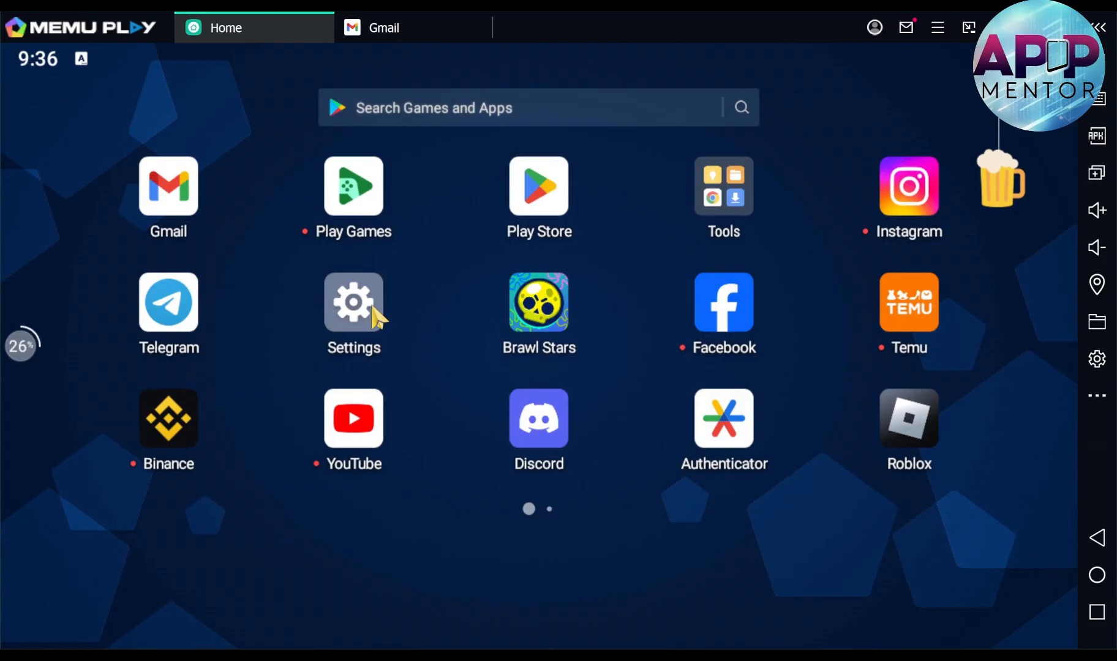
In Settings > Network & internet, switch Wi-Fi off then on, and return to the main list.
{"action": "left_click", "coordinate": [353, 302]}
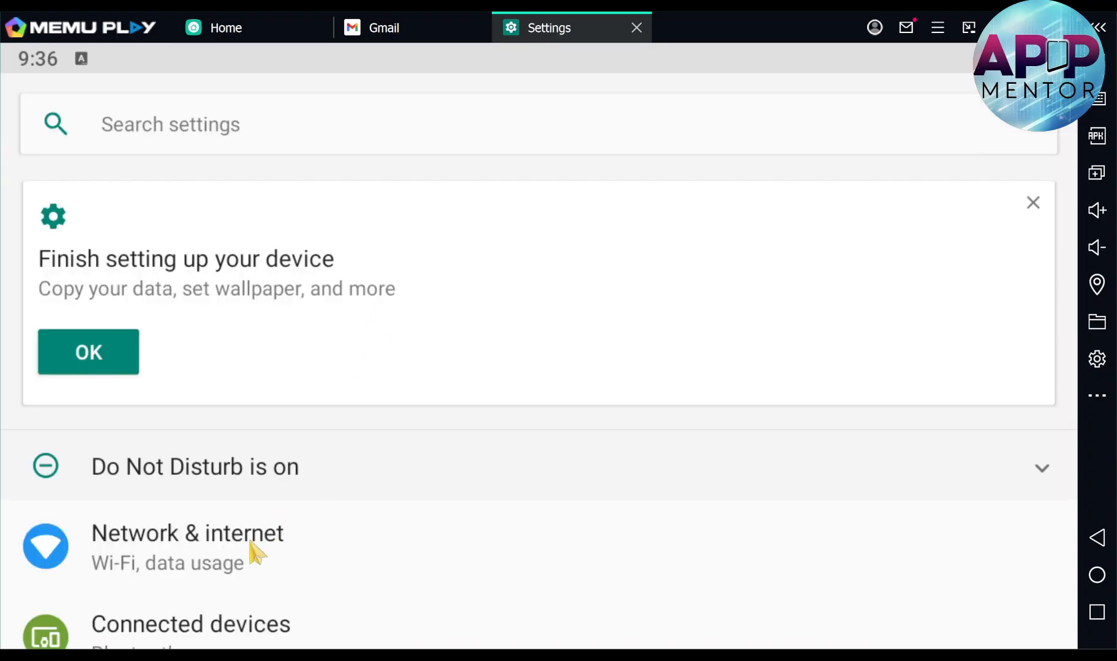
{"action": "left_click", "coordinate": [187, 533]}
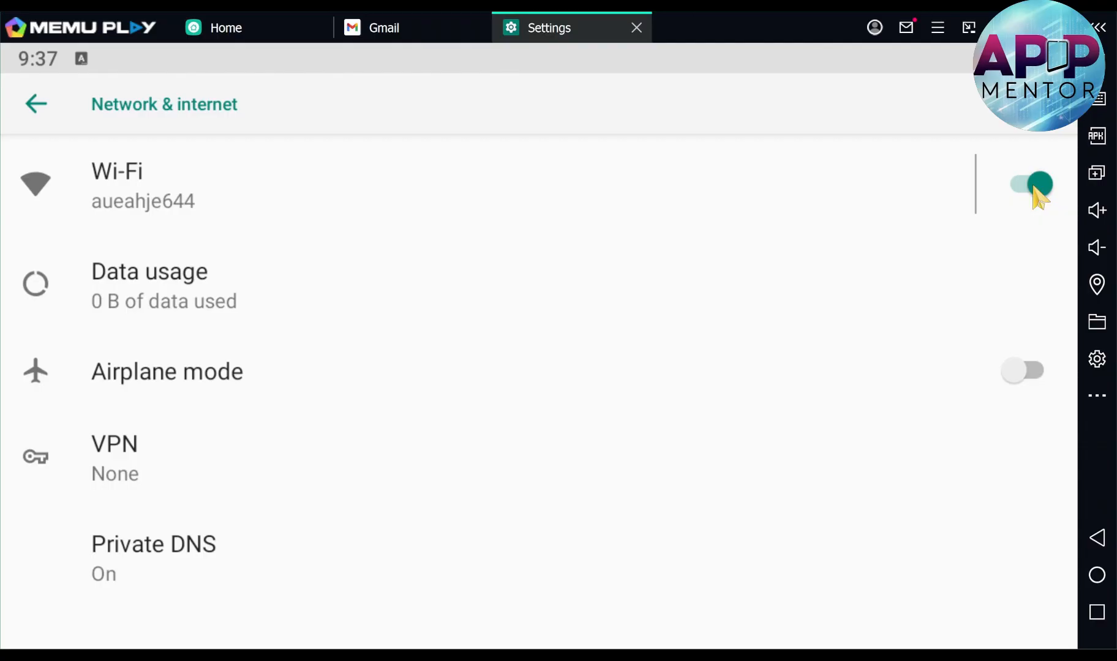
{"action": "left_click", "coordinate": [1029, 185]}
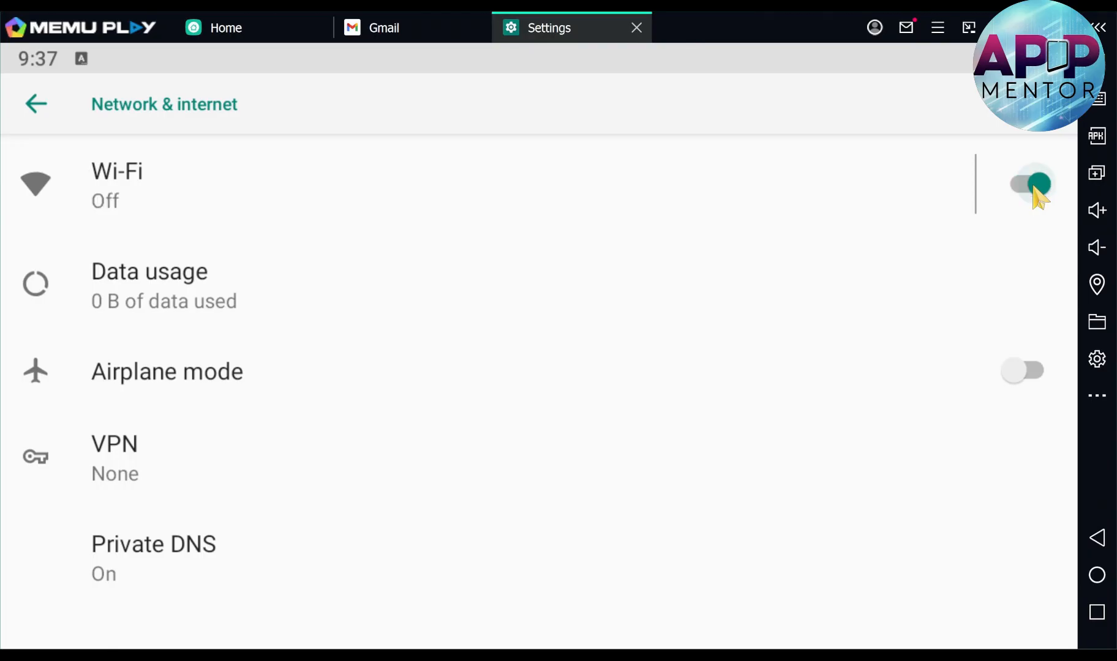
{"action": "left_click", "coordinate": [1030, 184]}
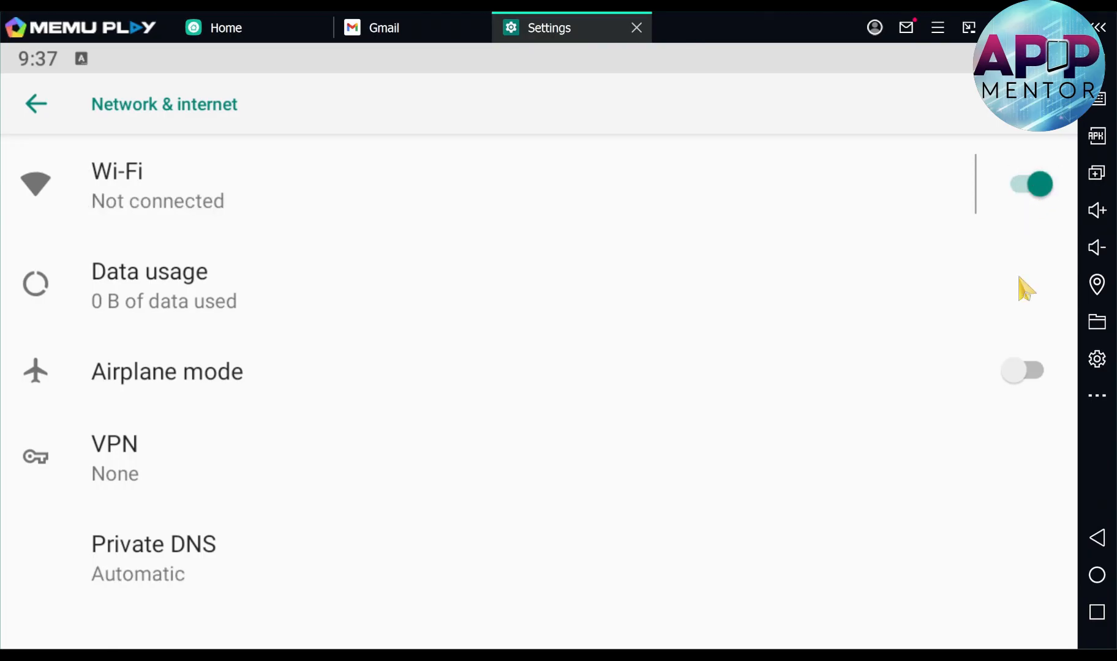
{"action": "left_click", "coordinate": [35, 104]}
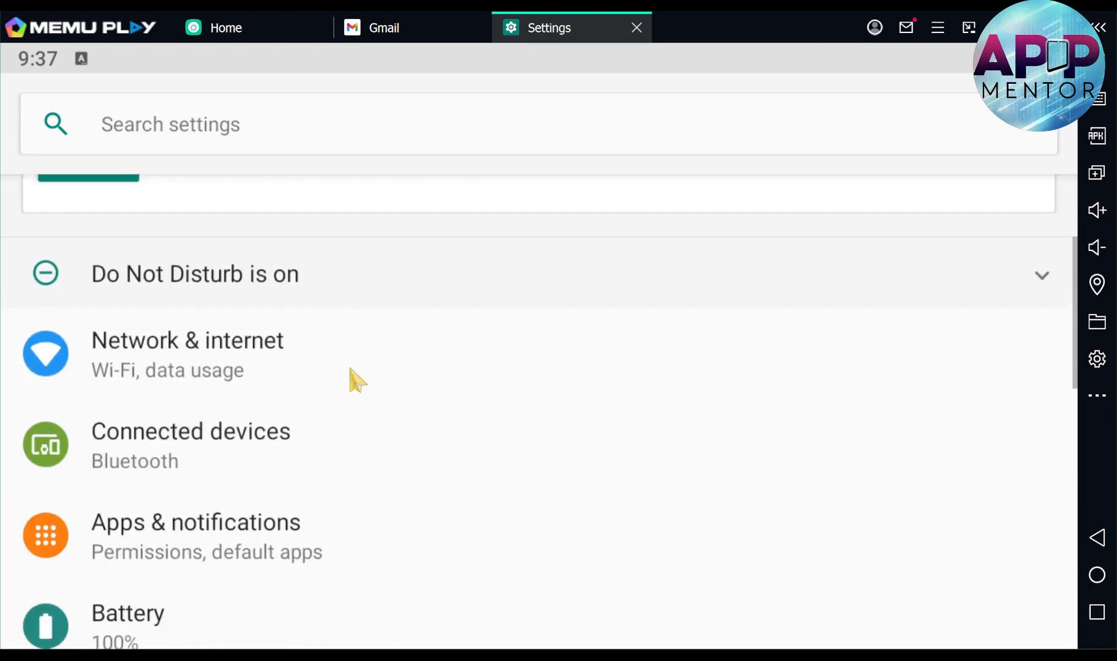
In Accounts, show the second Google account's detail page with sync on for all items.
{"action": "scroll", "scroll_direction": "down", "scroll_amount": 3}
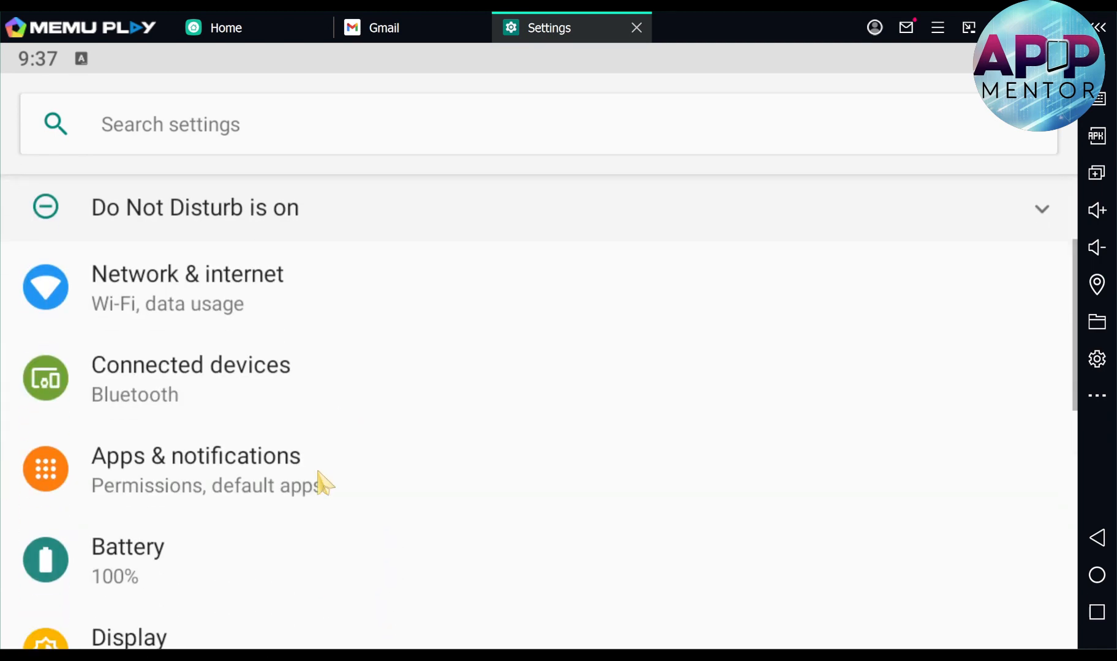
{"action": "scroll", "scroll_direction": "down", "scroll_amount": 3}
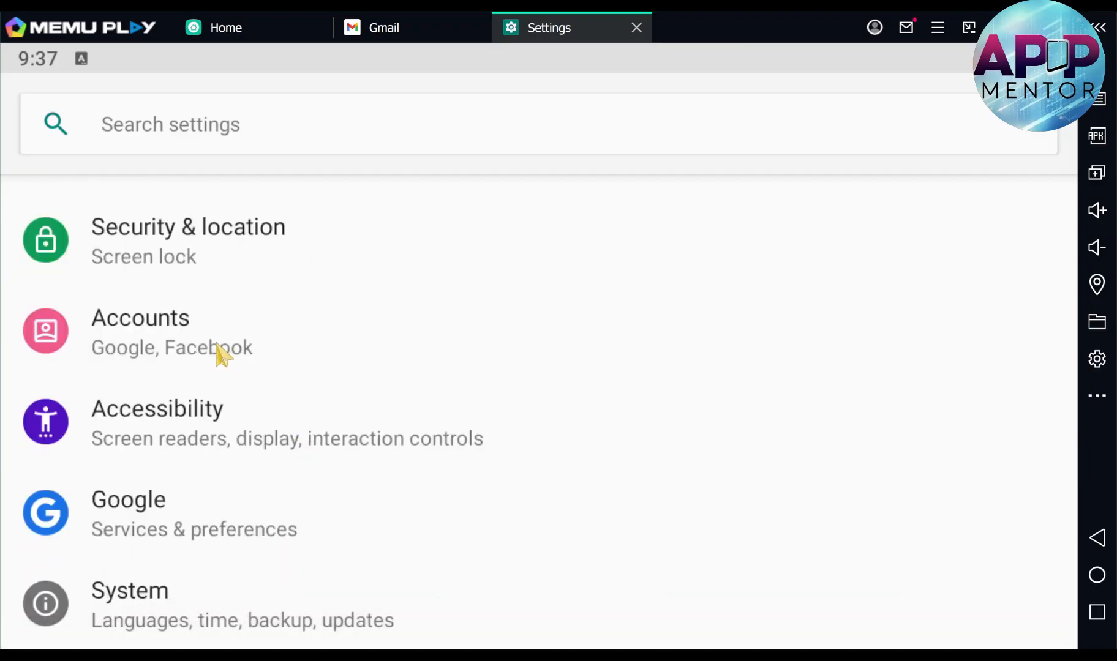
{"action": "left_click", "coordinate": [141, 332]}
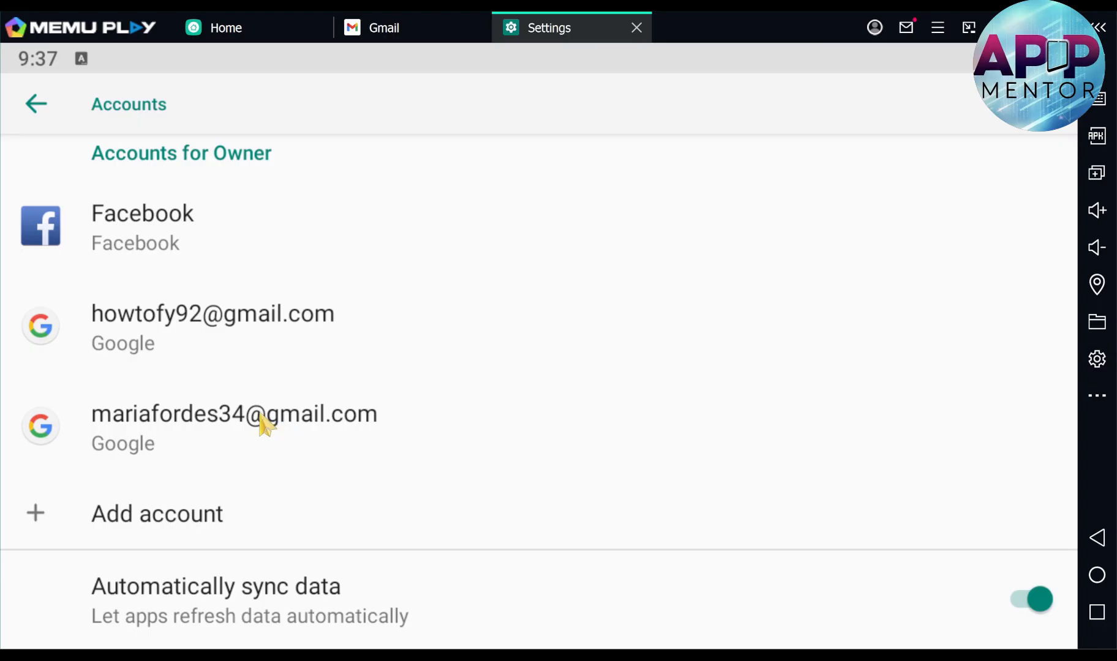
{"action": "left_click", "coordinate": [234, 414]}
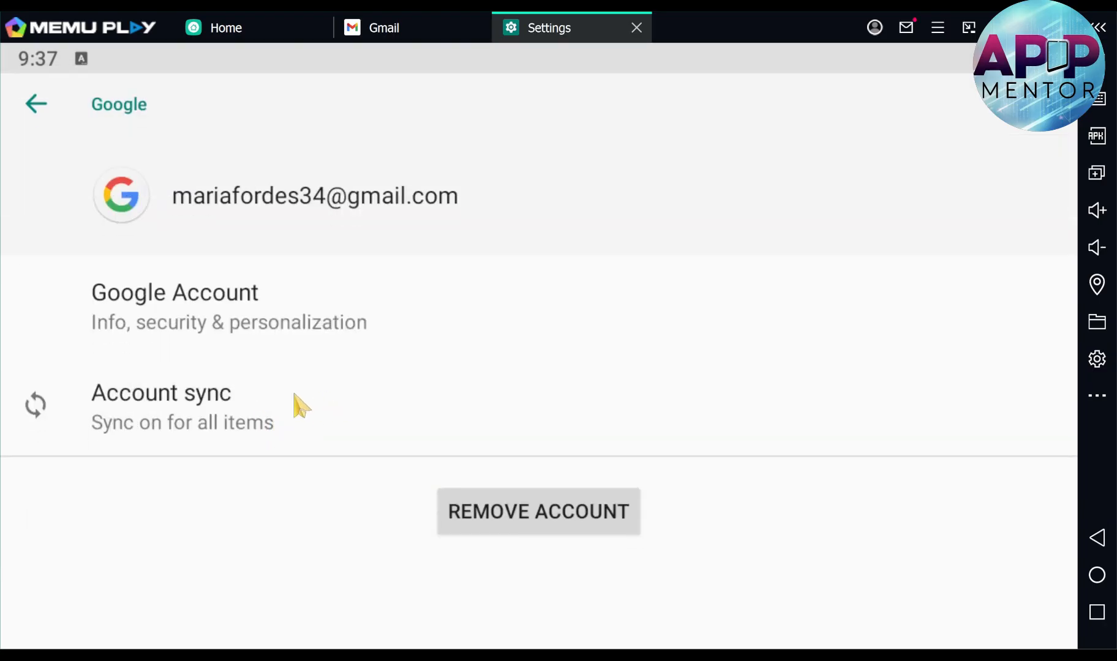
{"action": "mouse_move", "coordinate": [488, 399]}
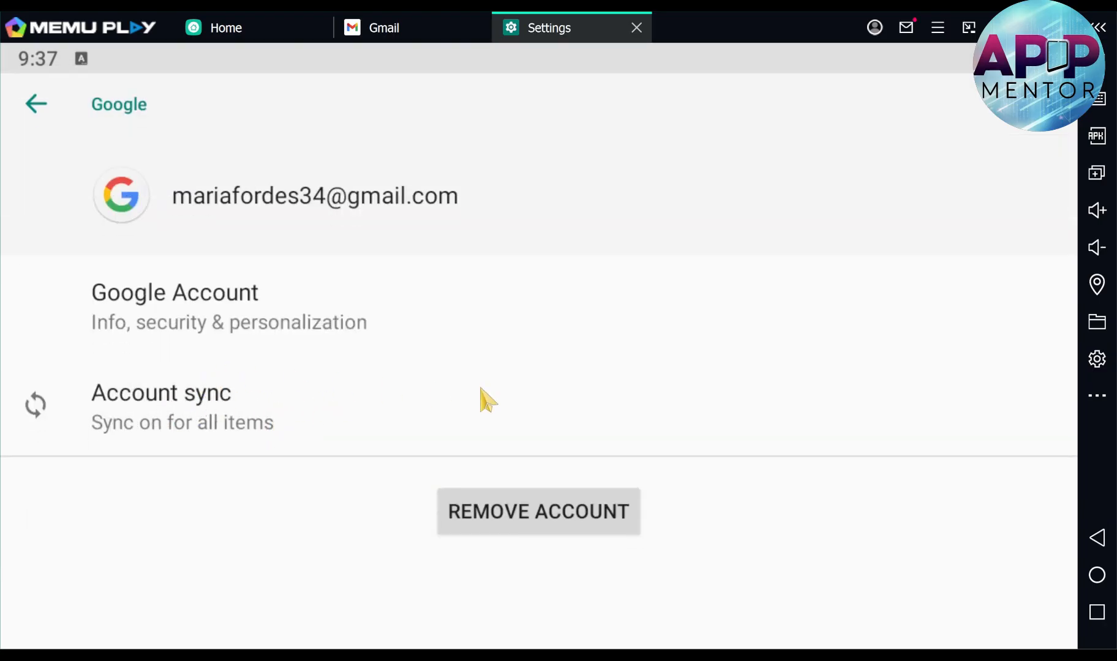